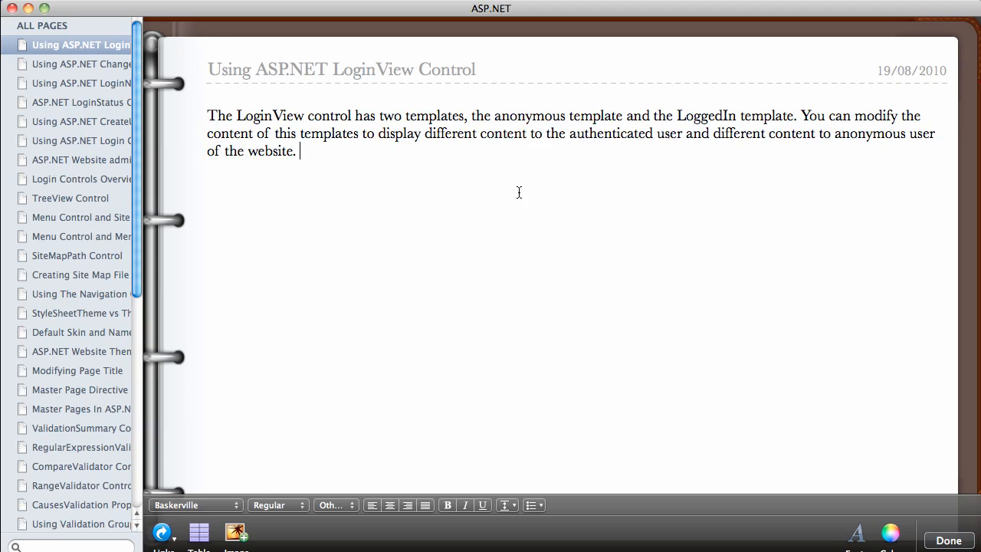
mouse_move(402, 121)
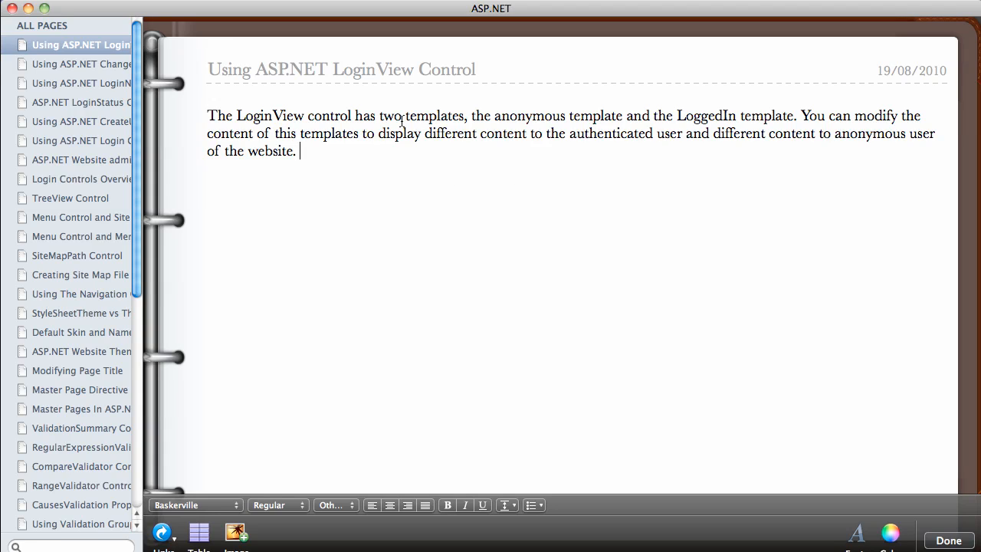
mouse_move(369, 107)
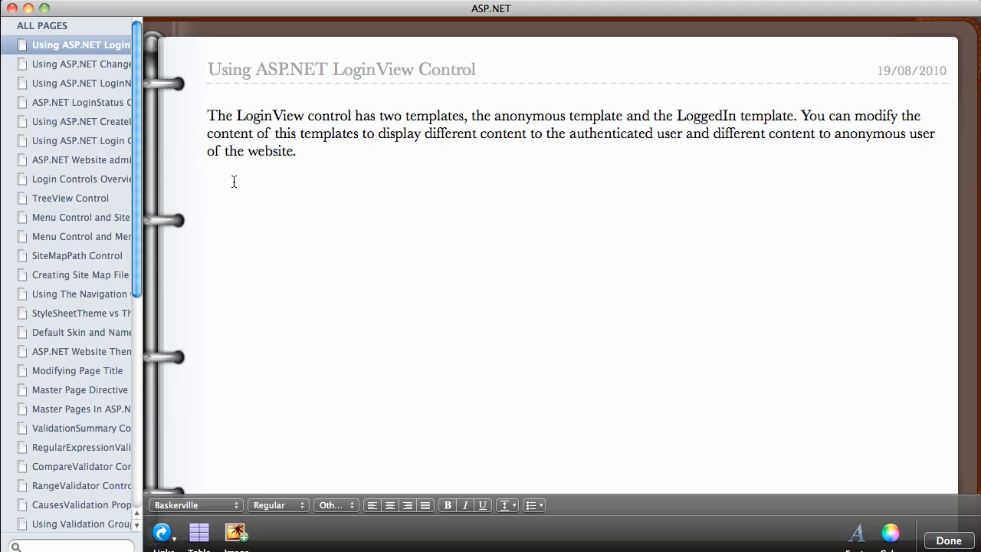
Delete the 'Welcome [UserName], feel free to check the FAQ' line from the master page sidebar.
left_click(299, 152)
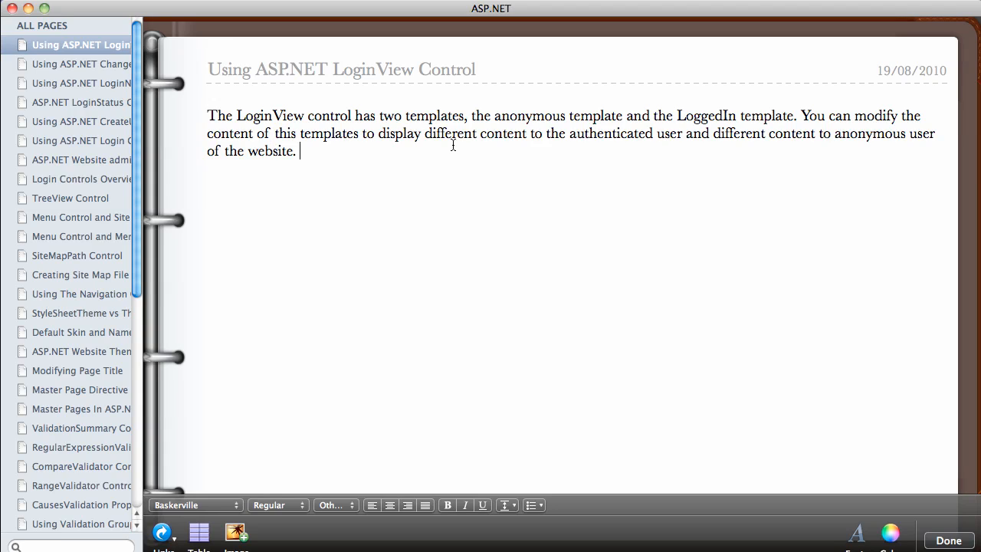
mouse_move(604, 135)
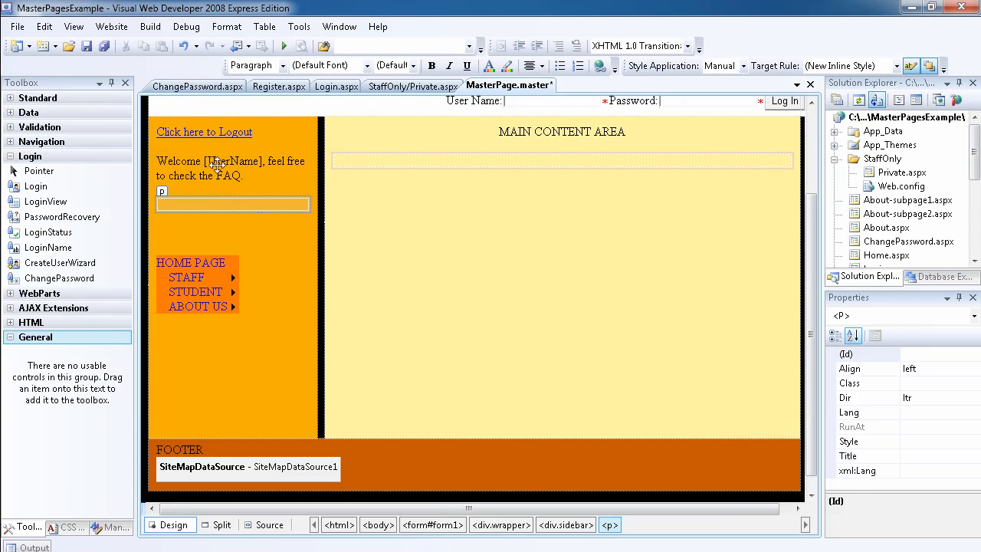
left_click(233, 161)
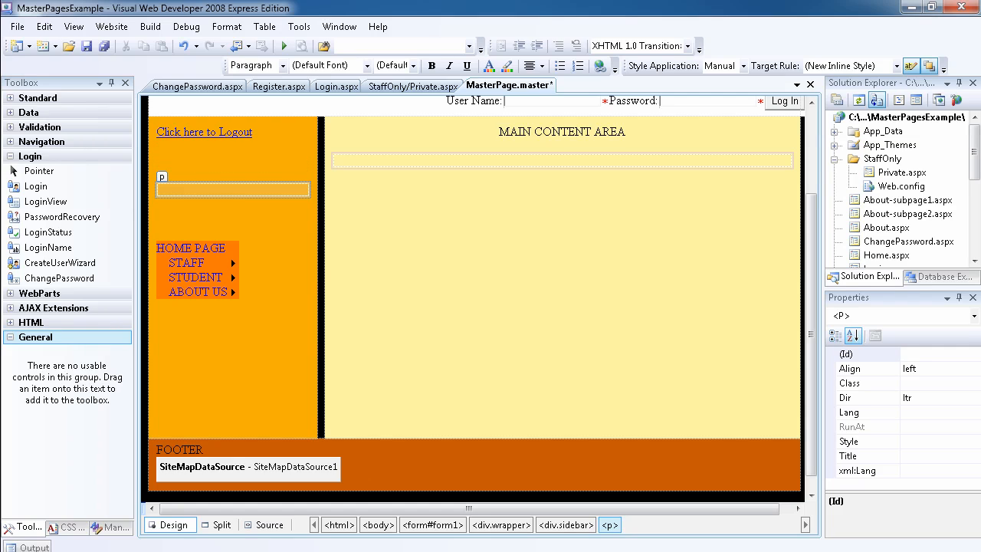
left_click(232, 187)
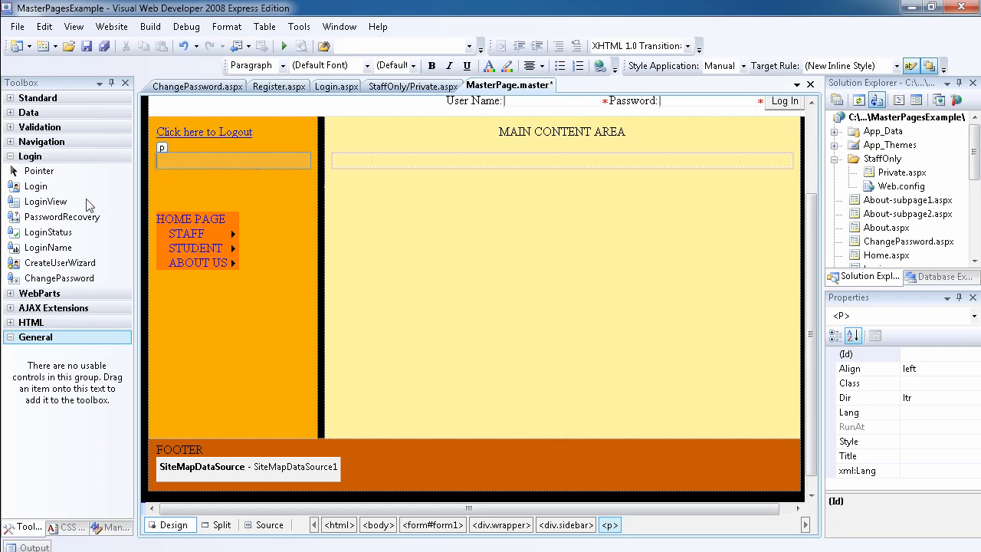
mouse_move(46, 201)
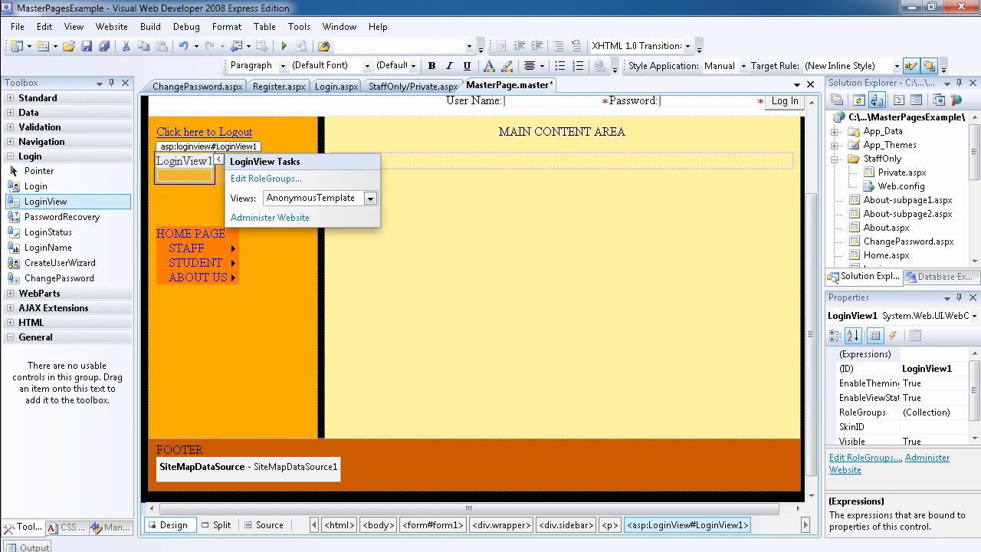
mouse_move(263, 206)
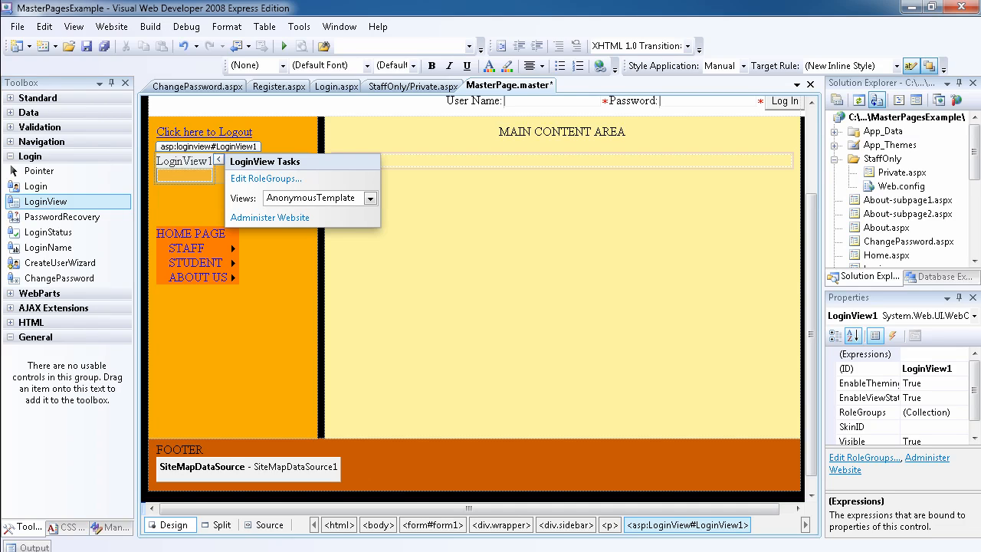
Fill the new LoginView's anonymous template with the text 'Please login to continue'.
type("Please login to continue")
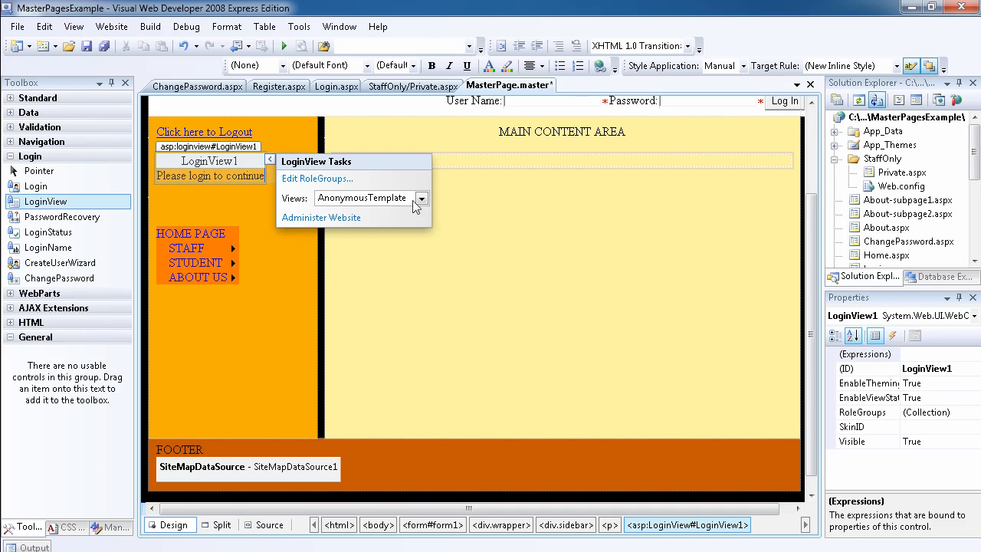
In LoggedInTemplate write 'Welcome' followed by a LoginName control, then return to AnonymousTemplate.
left_click(420, 198)
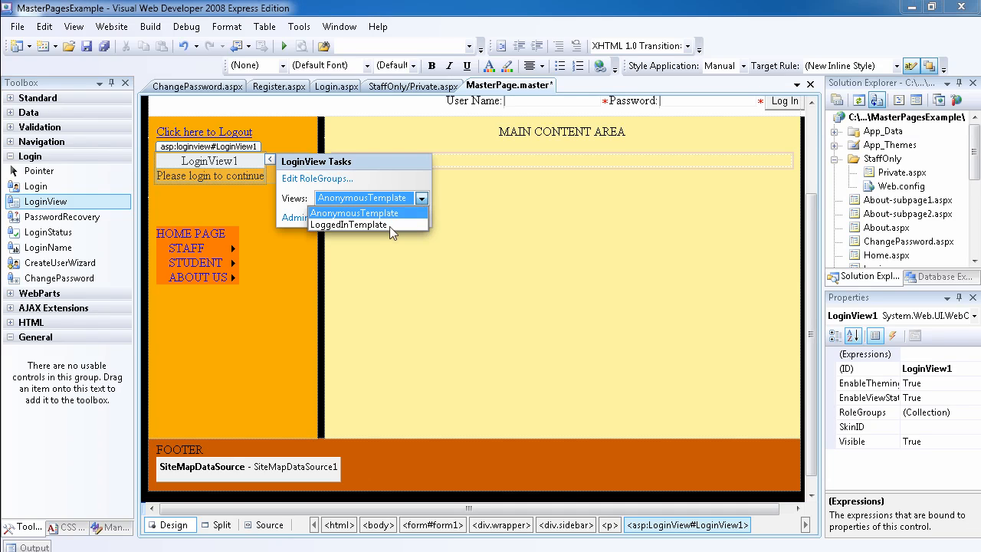
left_click(349, 224)
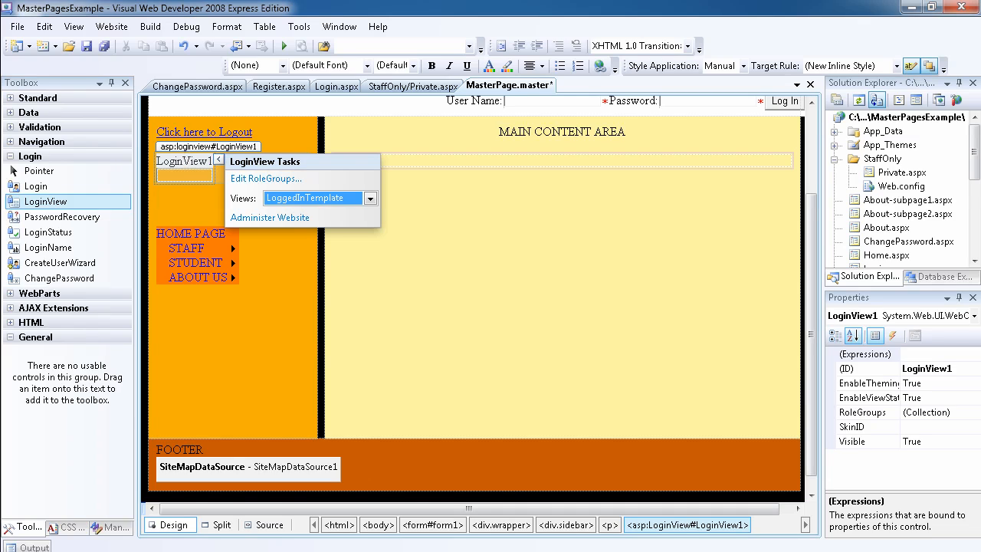
type("Welcome [UserName")
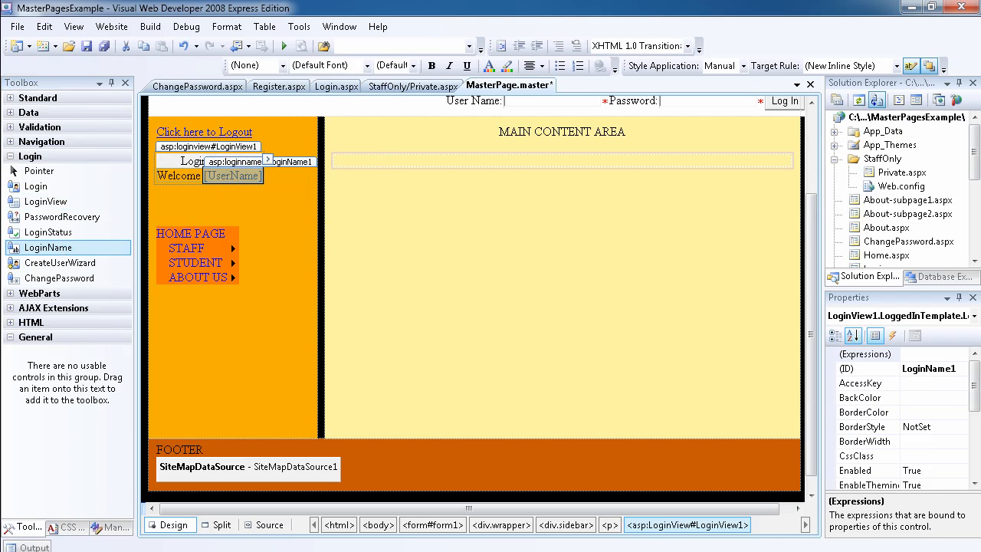
left_click(209, 161)
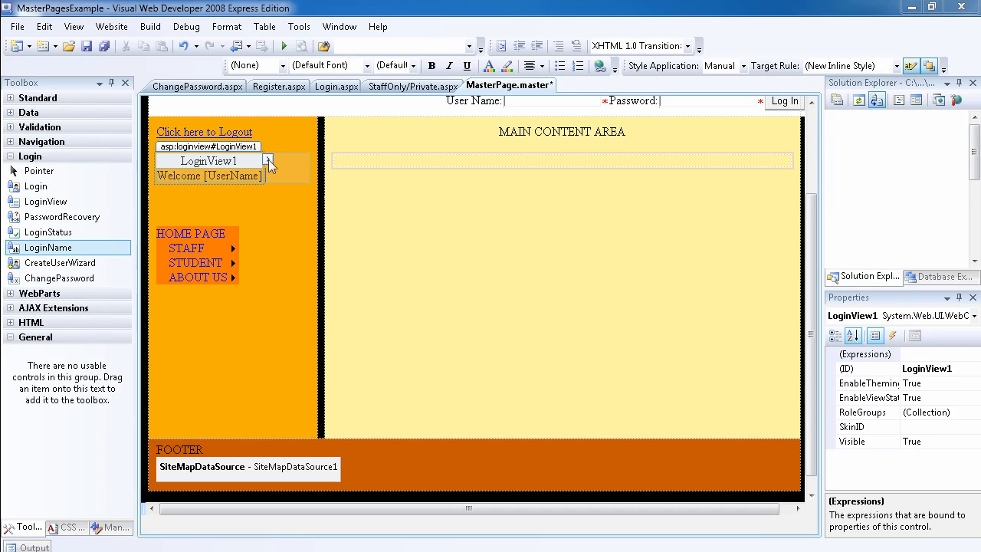
left_click(268, 161)
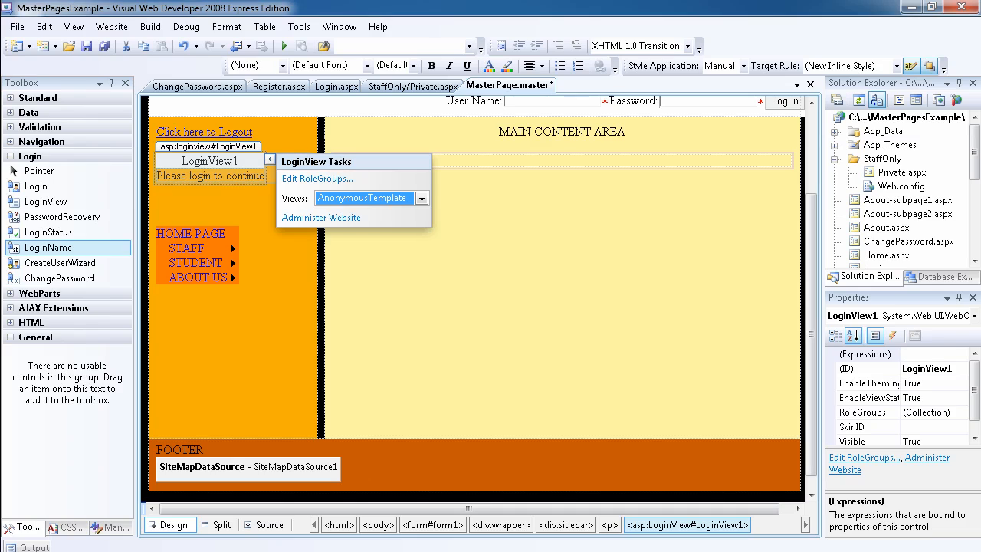
mouse_move(285, 46)
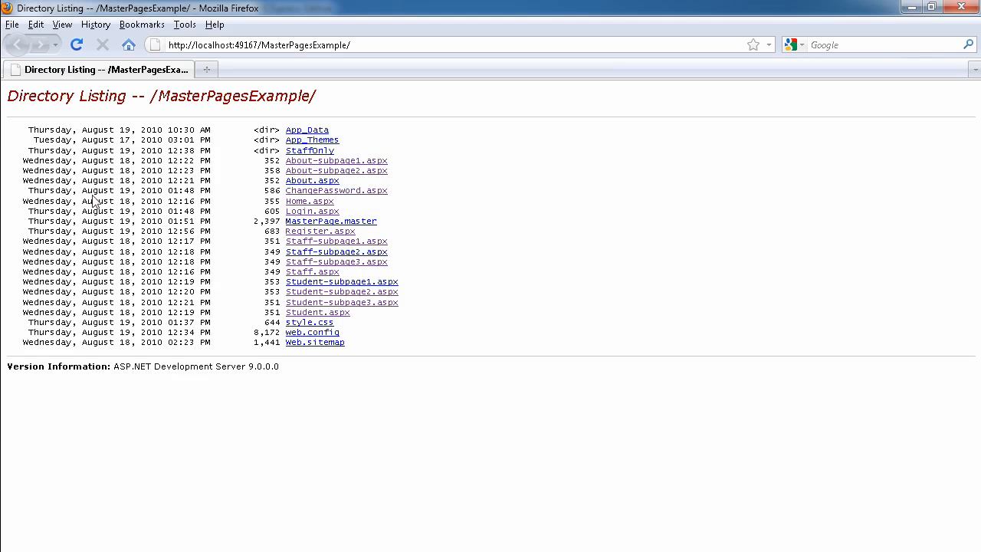
mouse_move(340, 276)
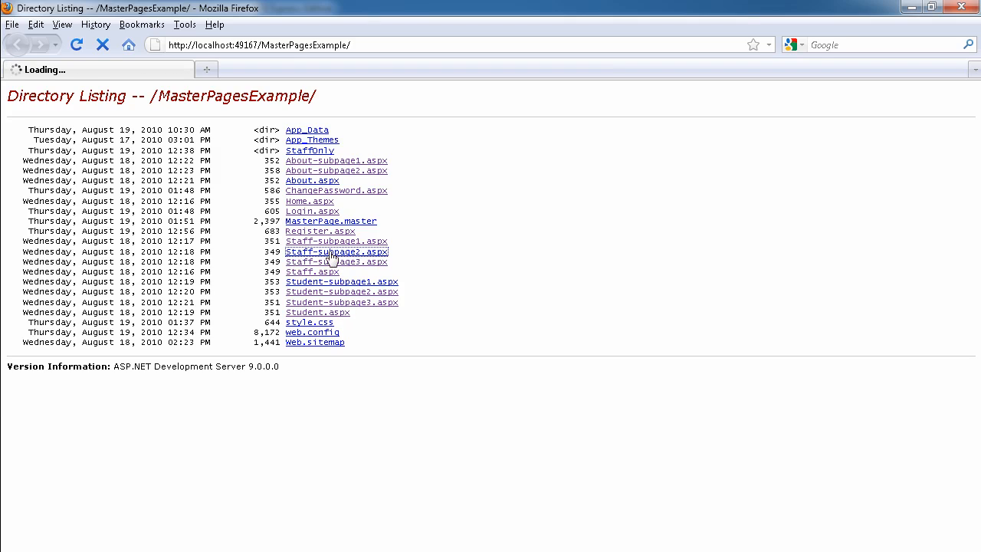
Load Staff-subpage2.aspx from the local directory listing as an anonymous visitor.
left_click(337, 252)
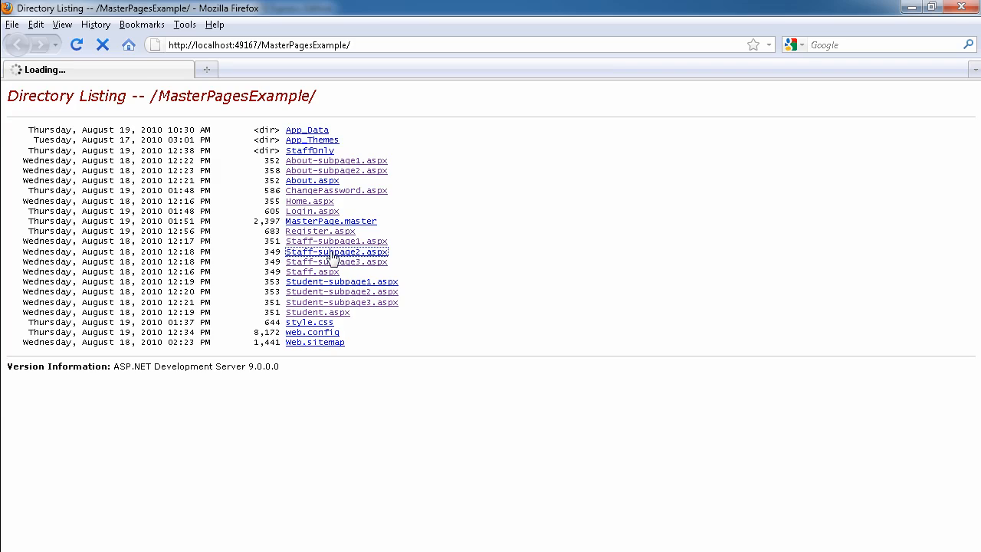
left_click(335, 251)
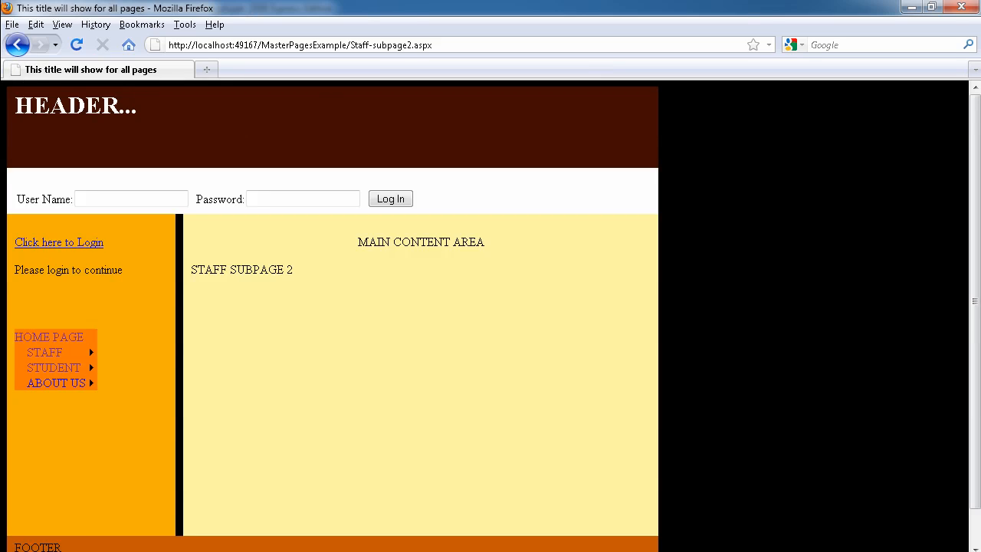
Log in as admin2 via 'Click here to Login', returning to Staff-subpage2 with 'Welcome admin2'.
left_click(58, 242)
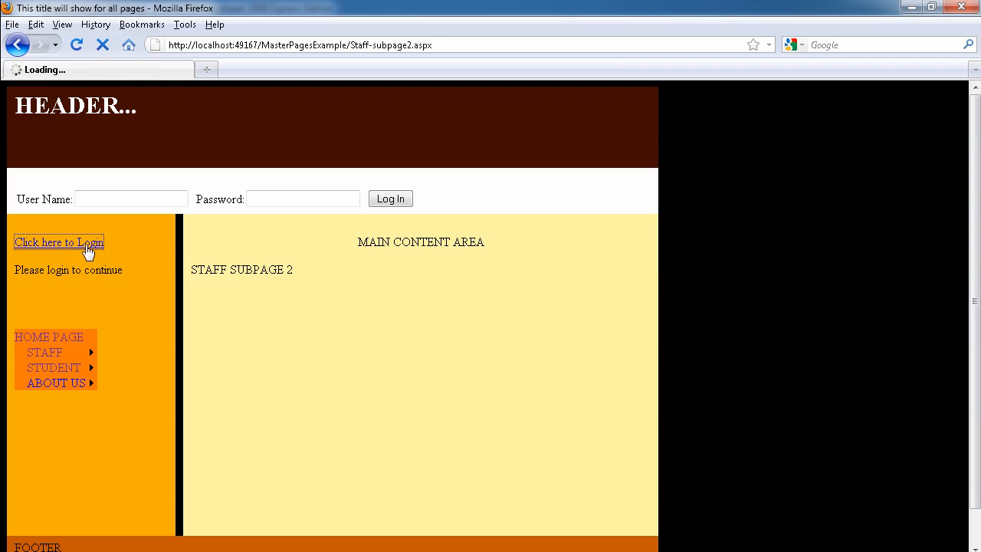
left_click(58, 242)
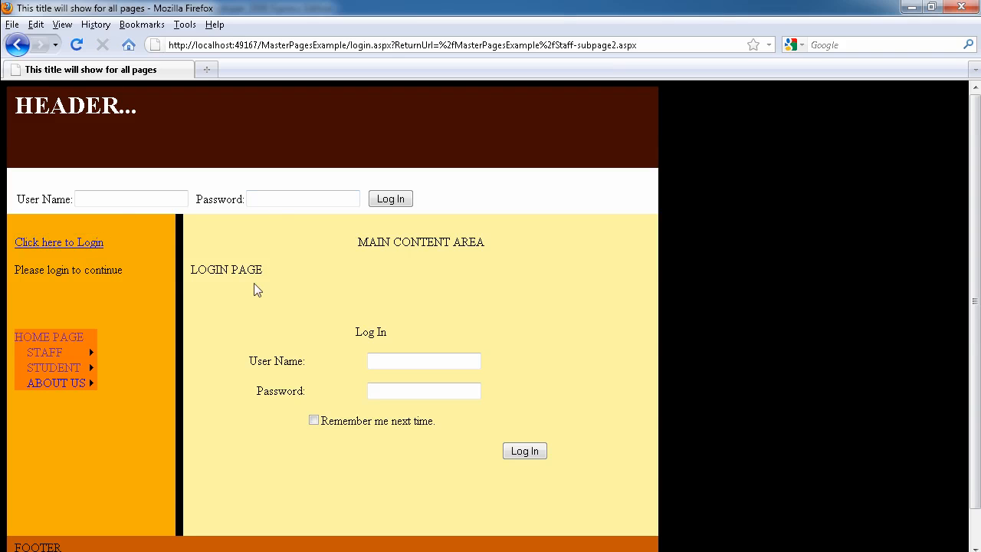
left_click(423, 362)
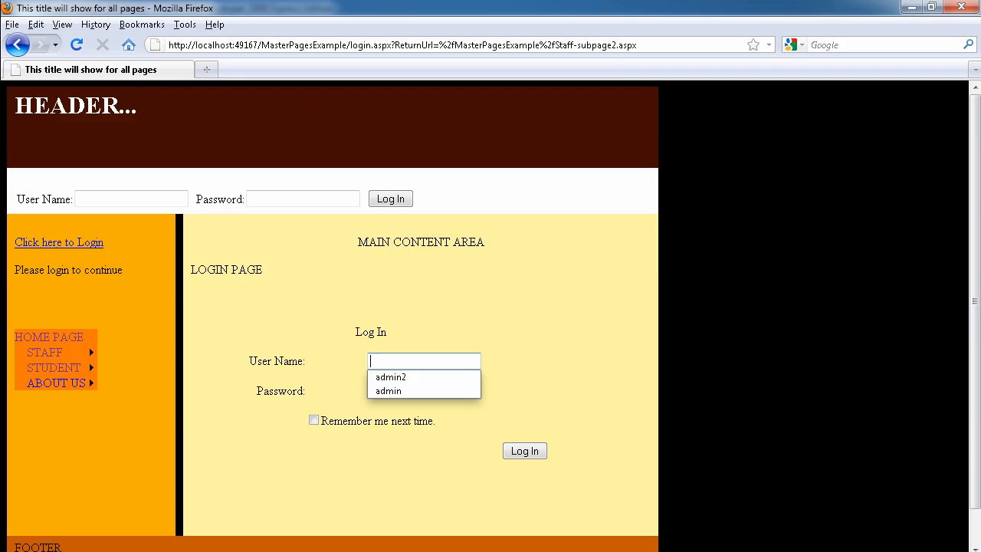
left_click(390, 377)
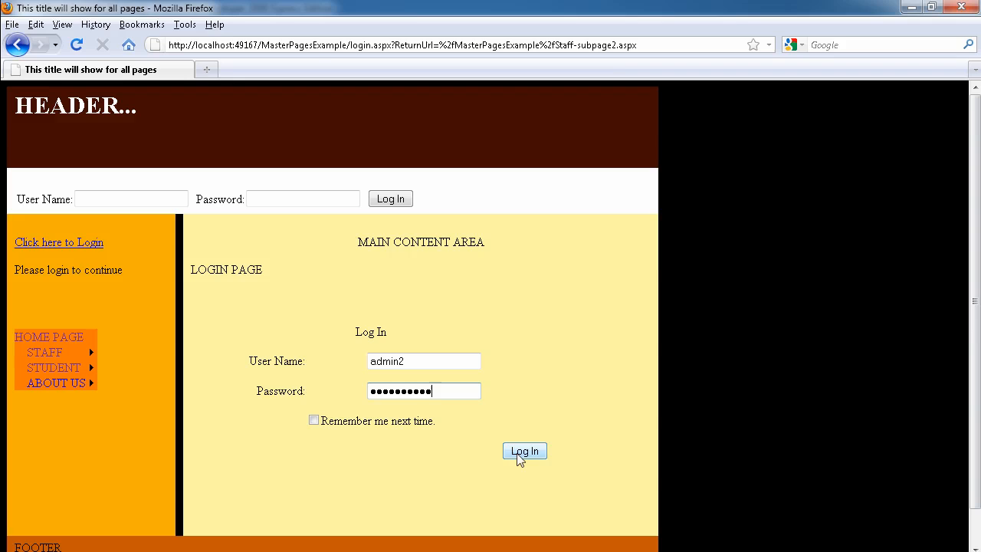
left_click(524, 450)
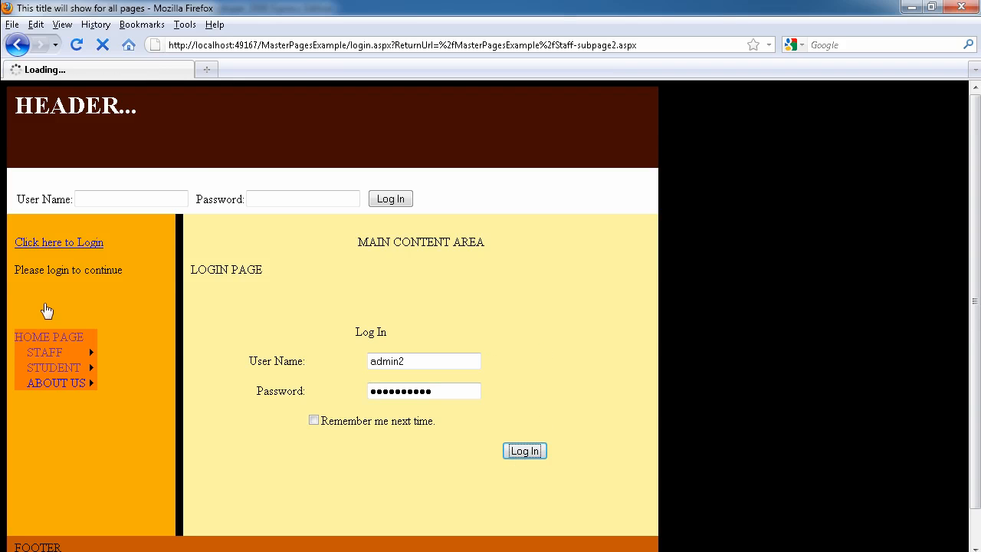
left_click(524, 450)
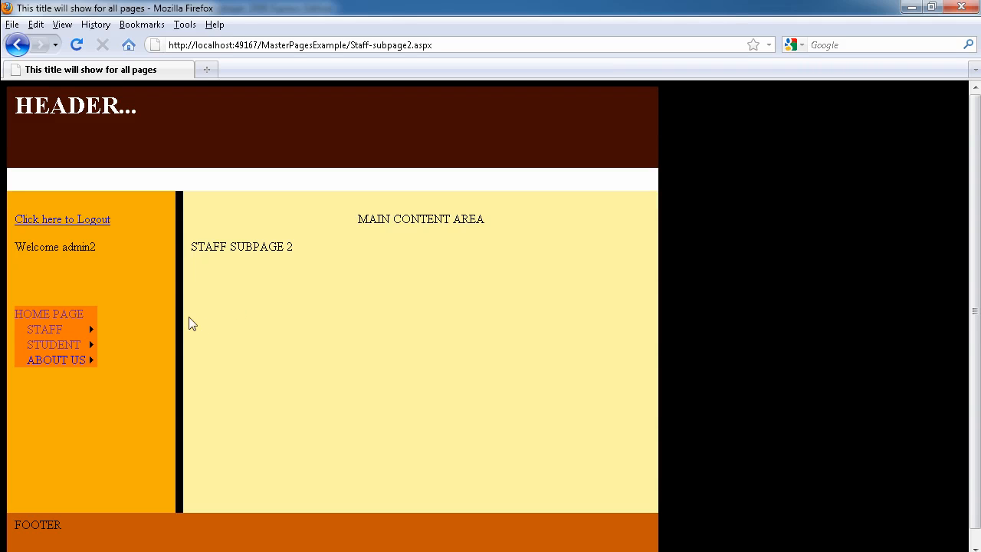
mouse_move(184, 322)
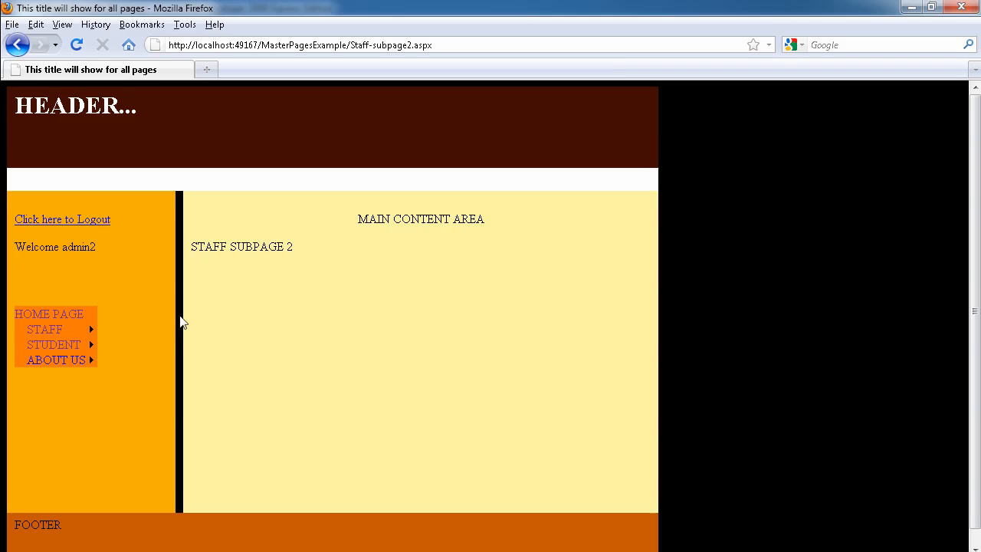